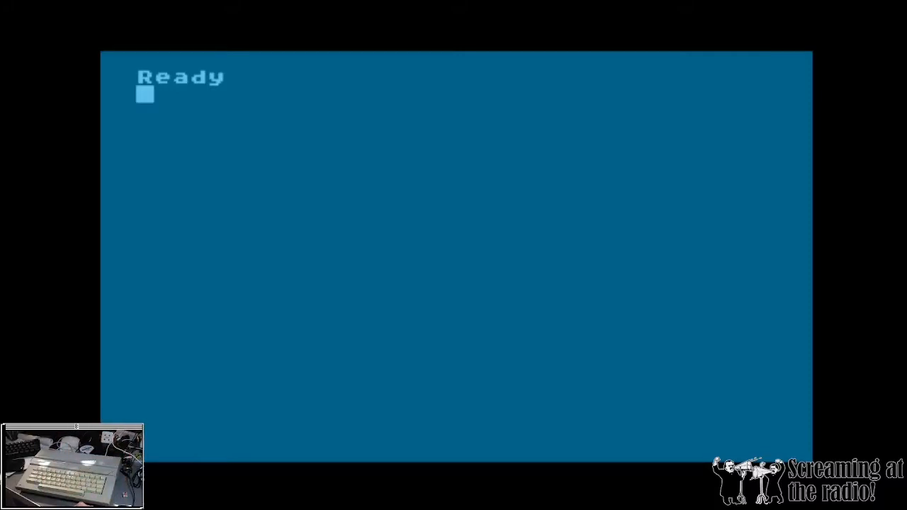
type("LIST")
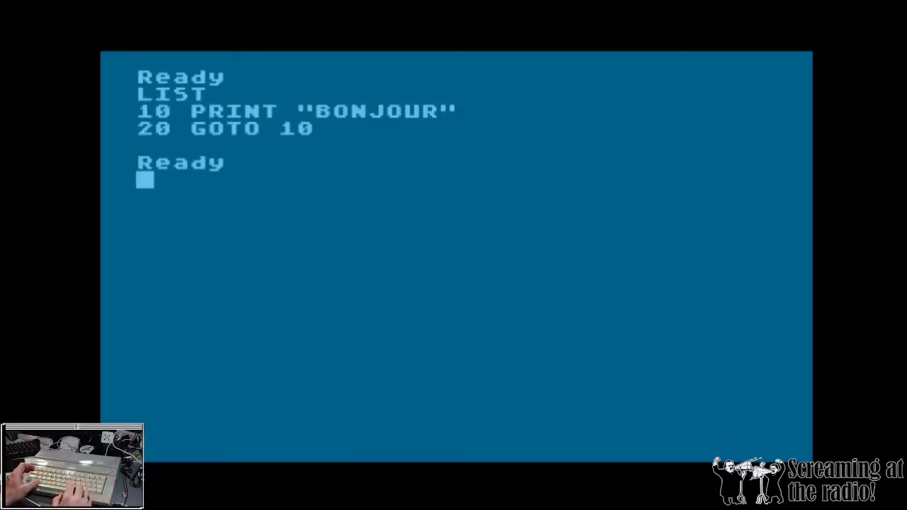
type("RU")
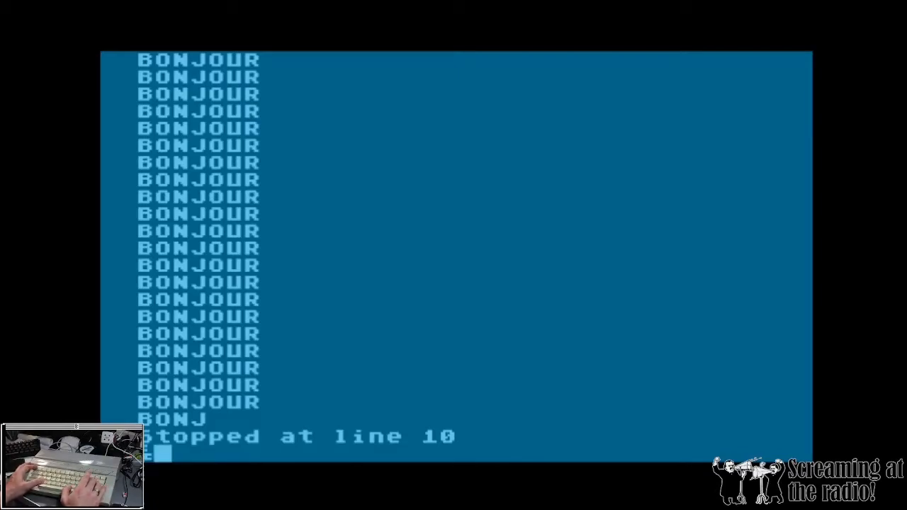
type("12")
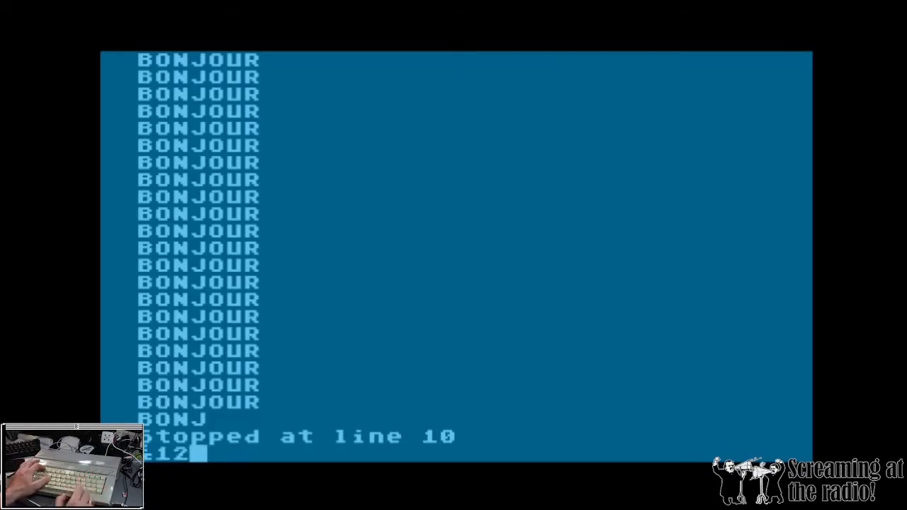
type("345678")
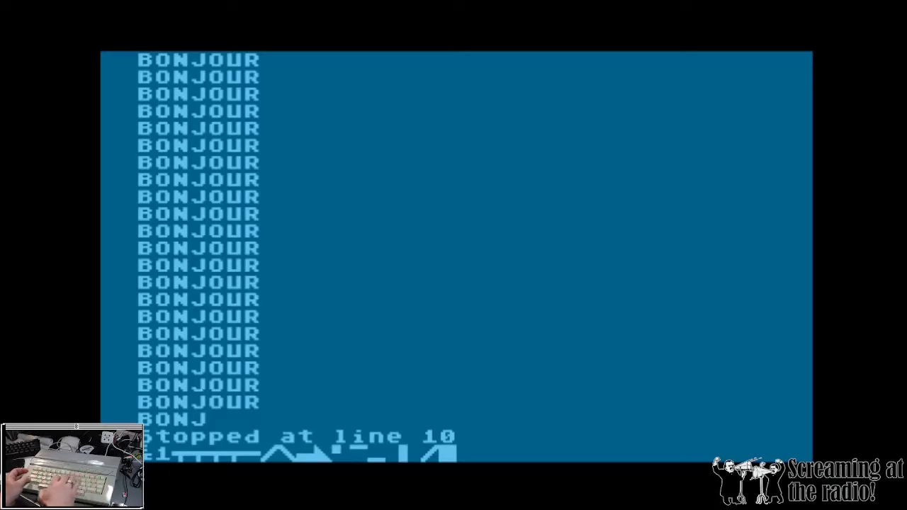
type("ffff")
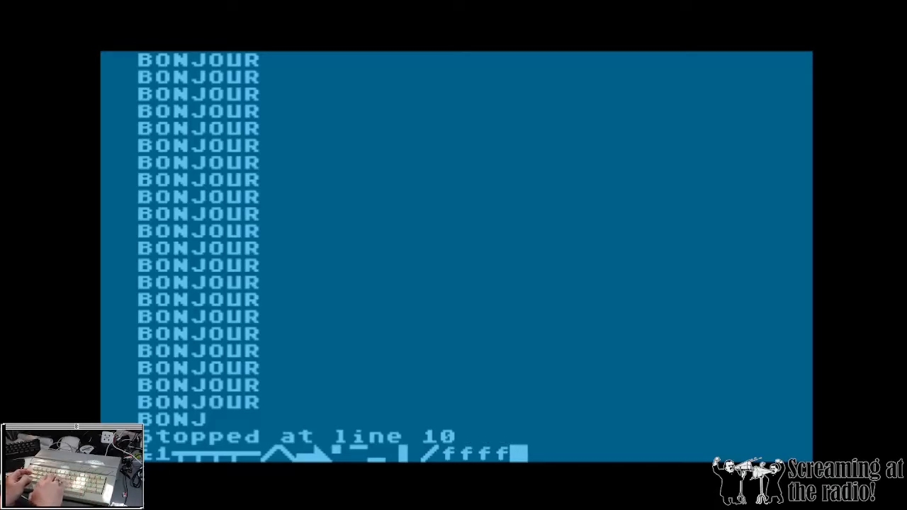
type("q")
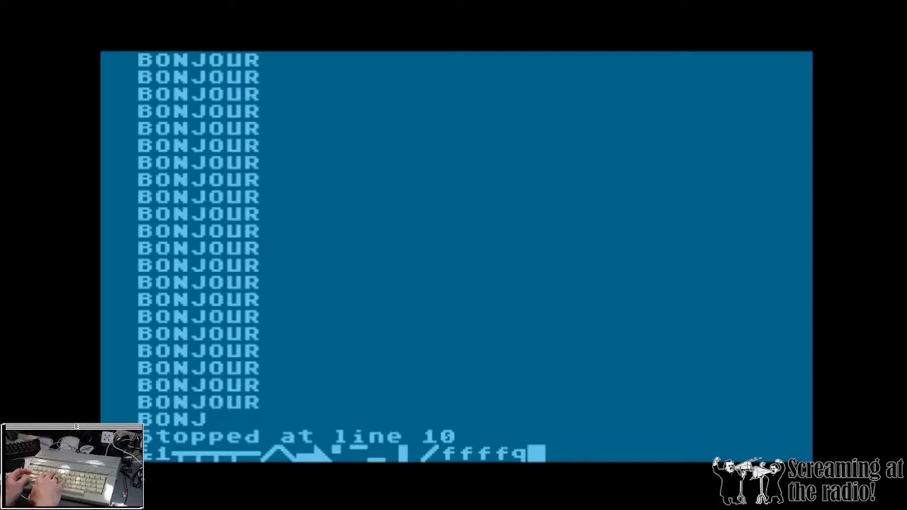
type("ETETET")
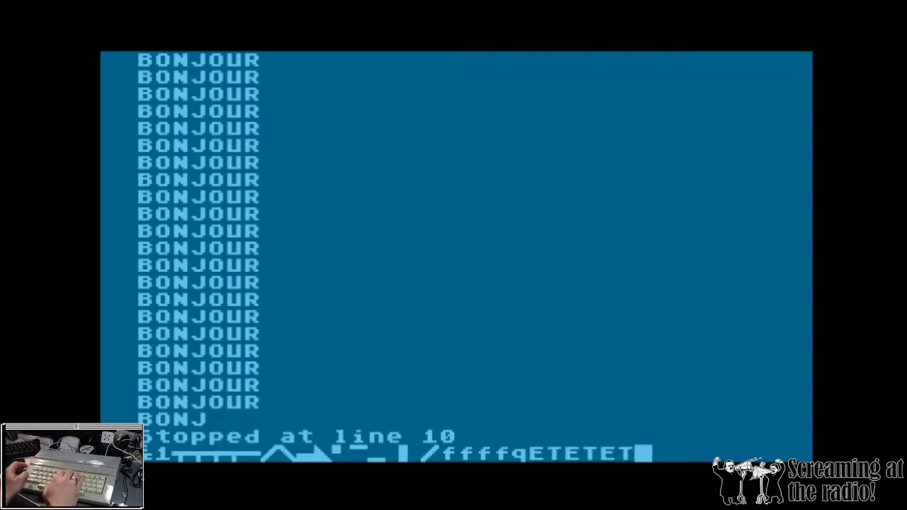
type("DDDDdddDDD")
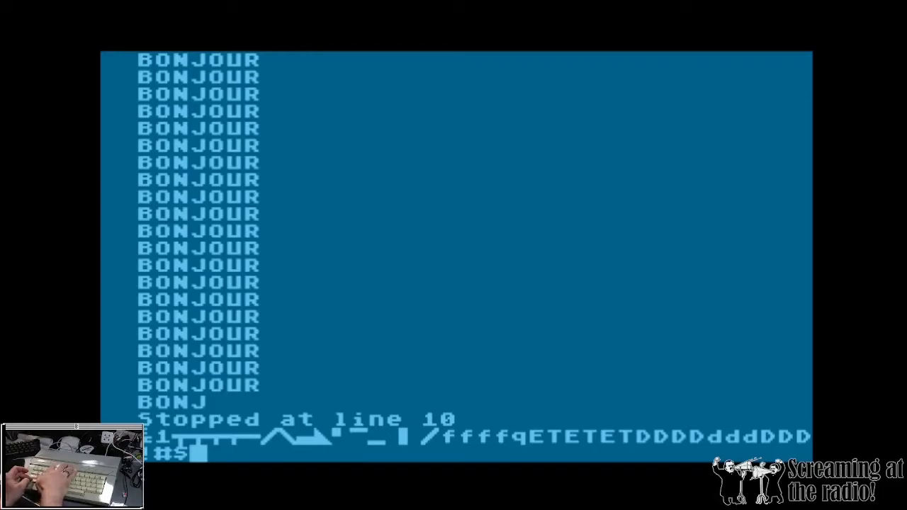
type("\"")
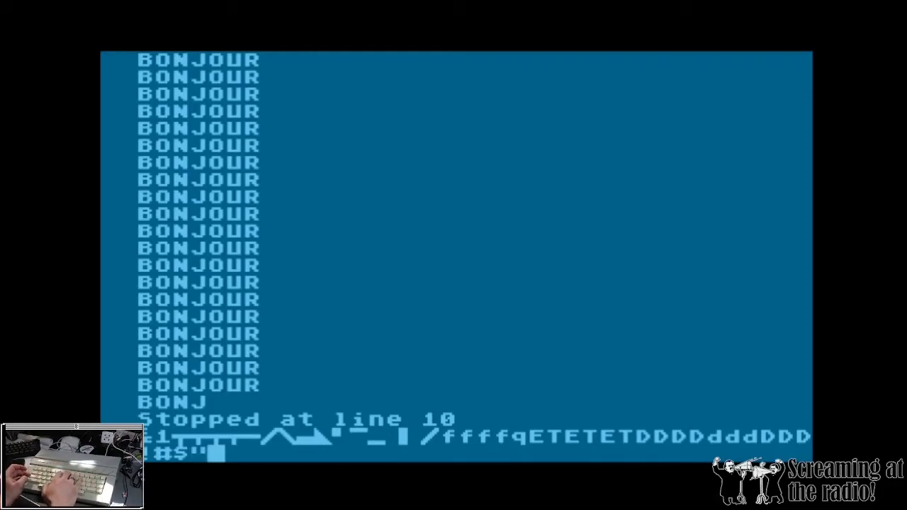
type("@'dfdfdfdfd")
type("Im very happ")
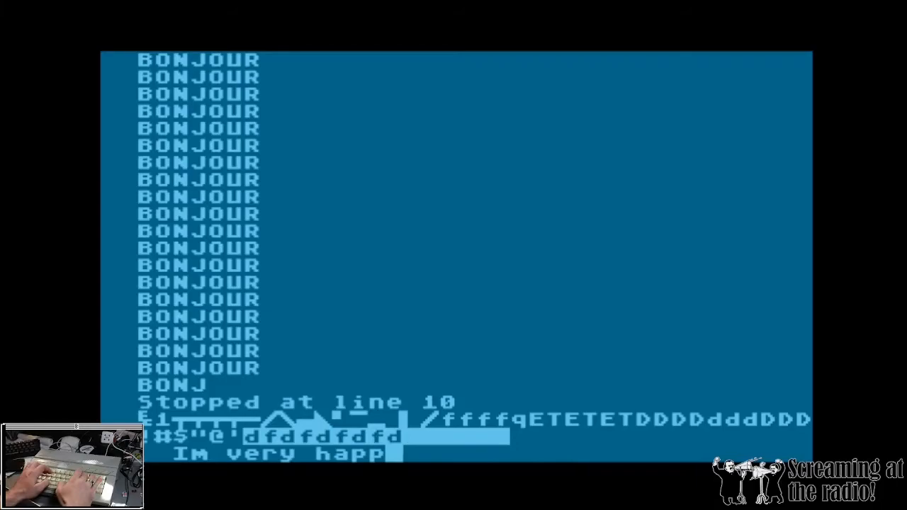
type("about this")
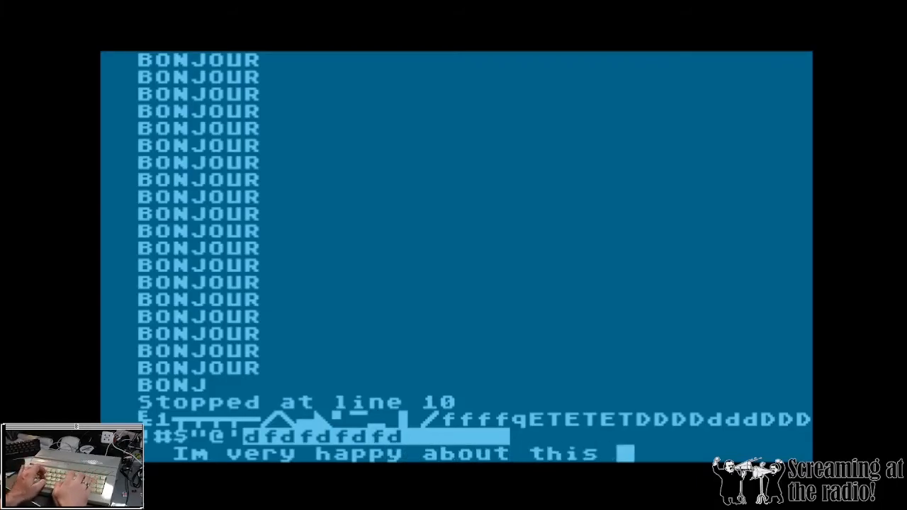
type("kyboar")
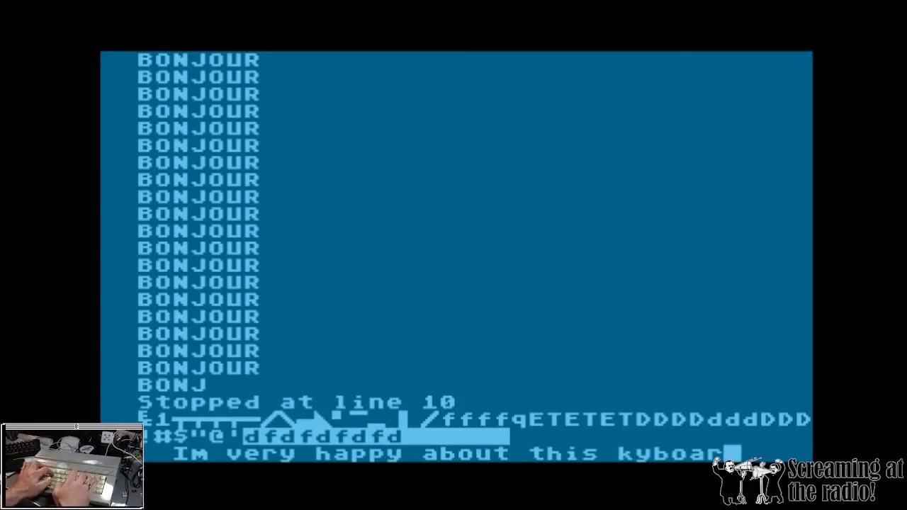
type("d. Co")
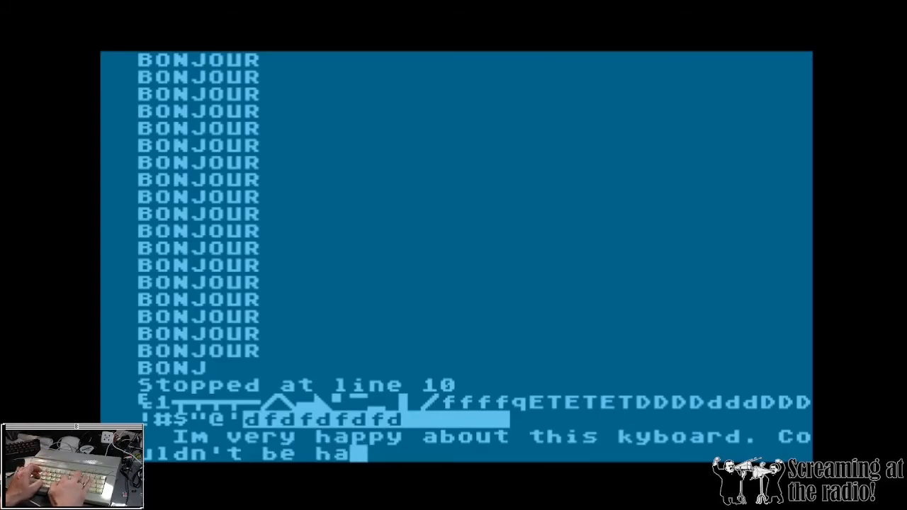
type("pe")
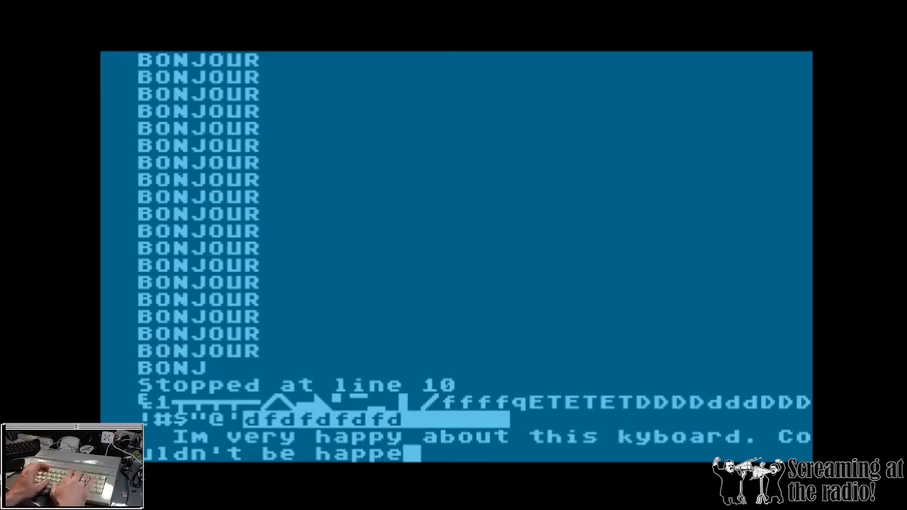
type("ier in")
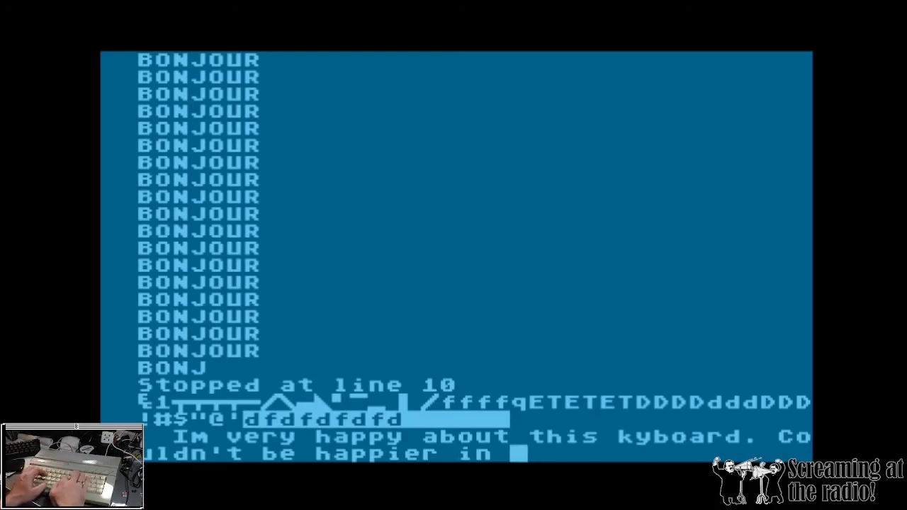
type("fctdfjdye8y82b9qy")
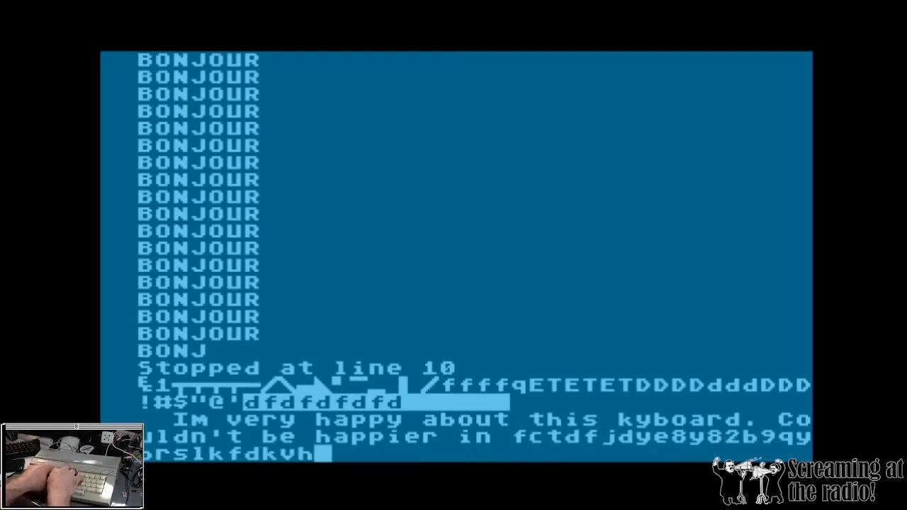
type("dKLhkhJSHFkJX fkd fd /sdkjf /fkjshg")
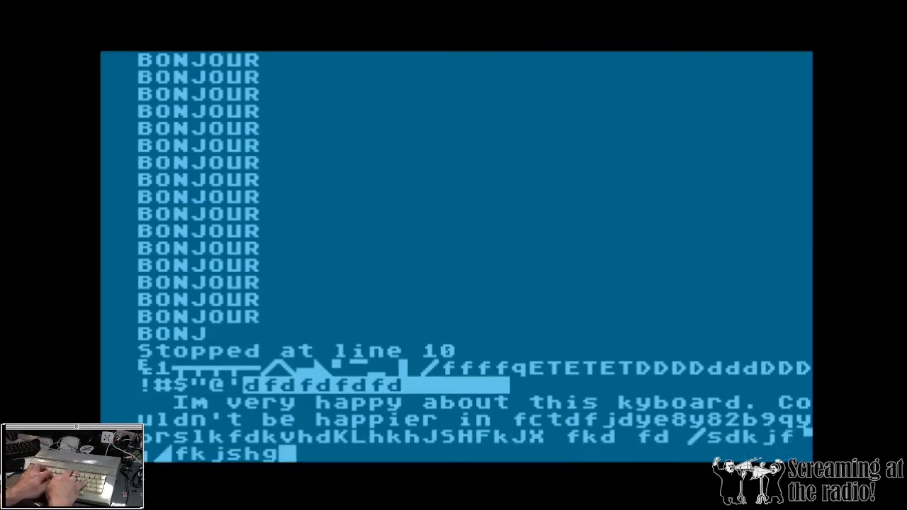
type("kfdjyt4847")
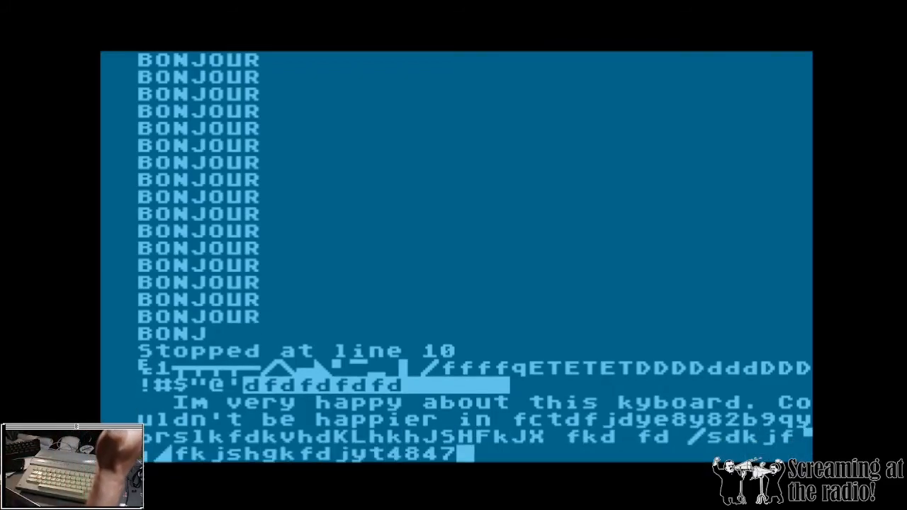